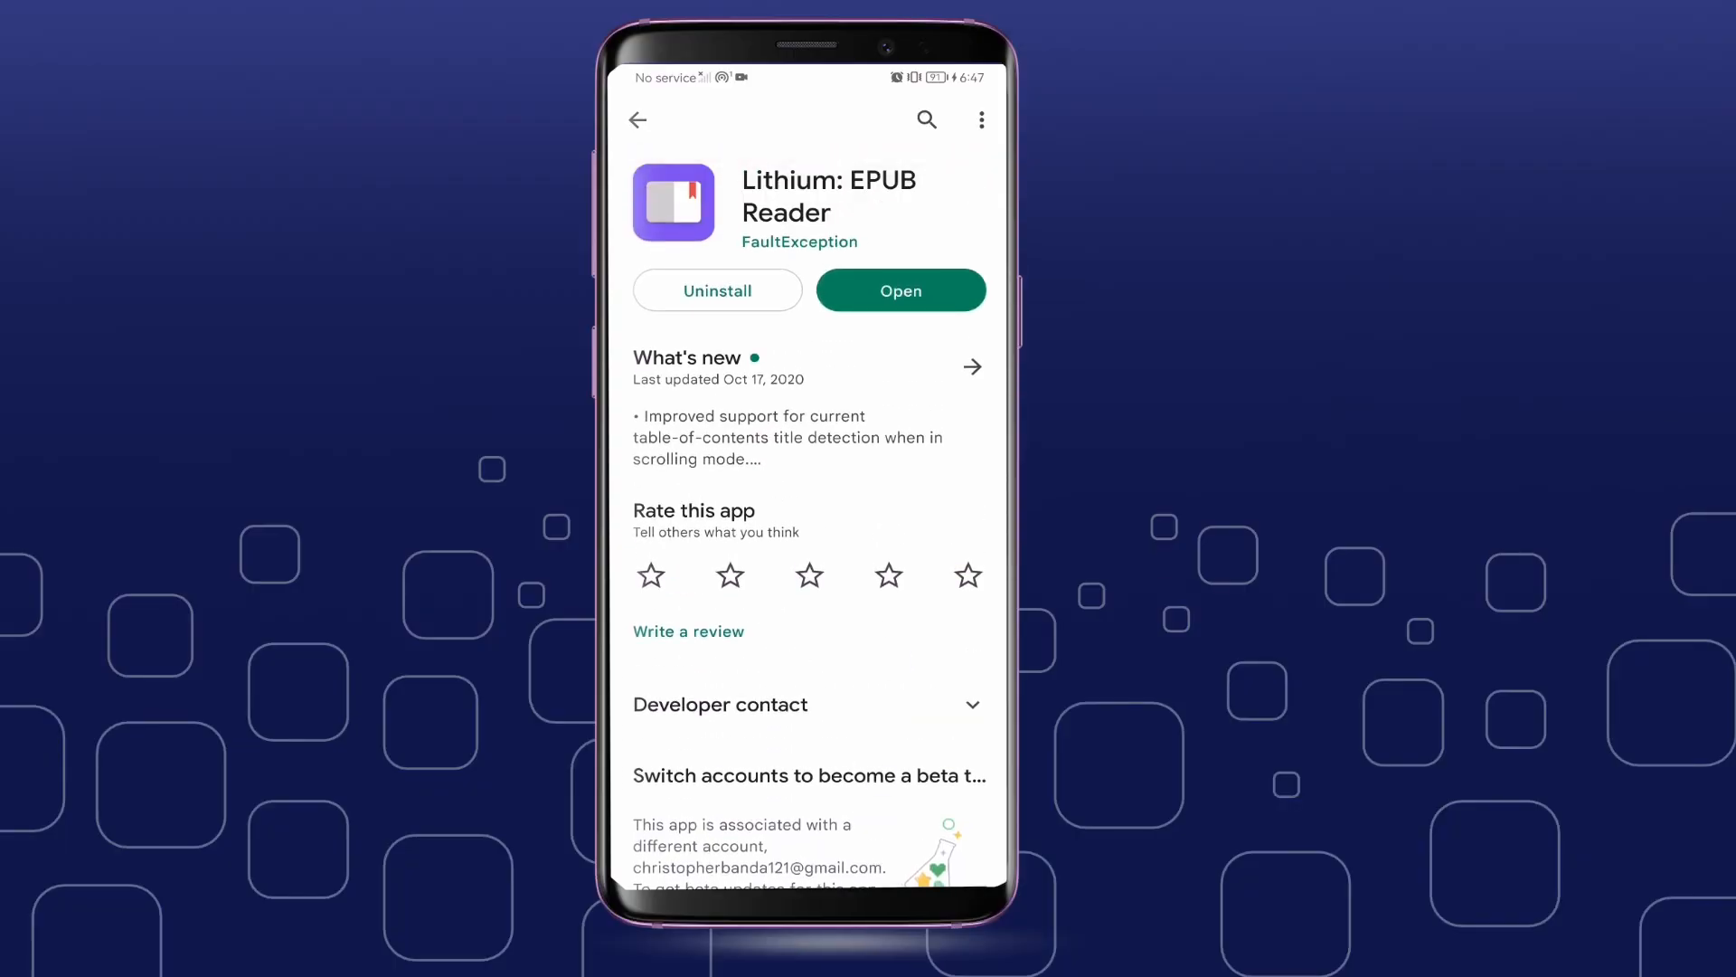
Step: Launch Lithium, open its library sections menu, and start a new category typing 'F'
left_click(898, 290)
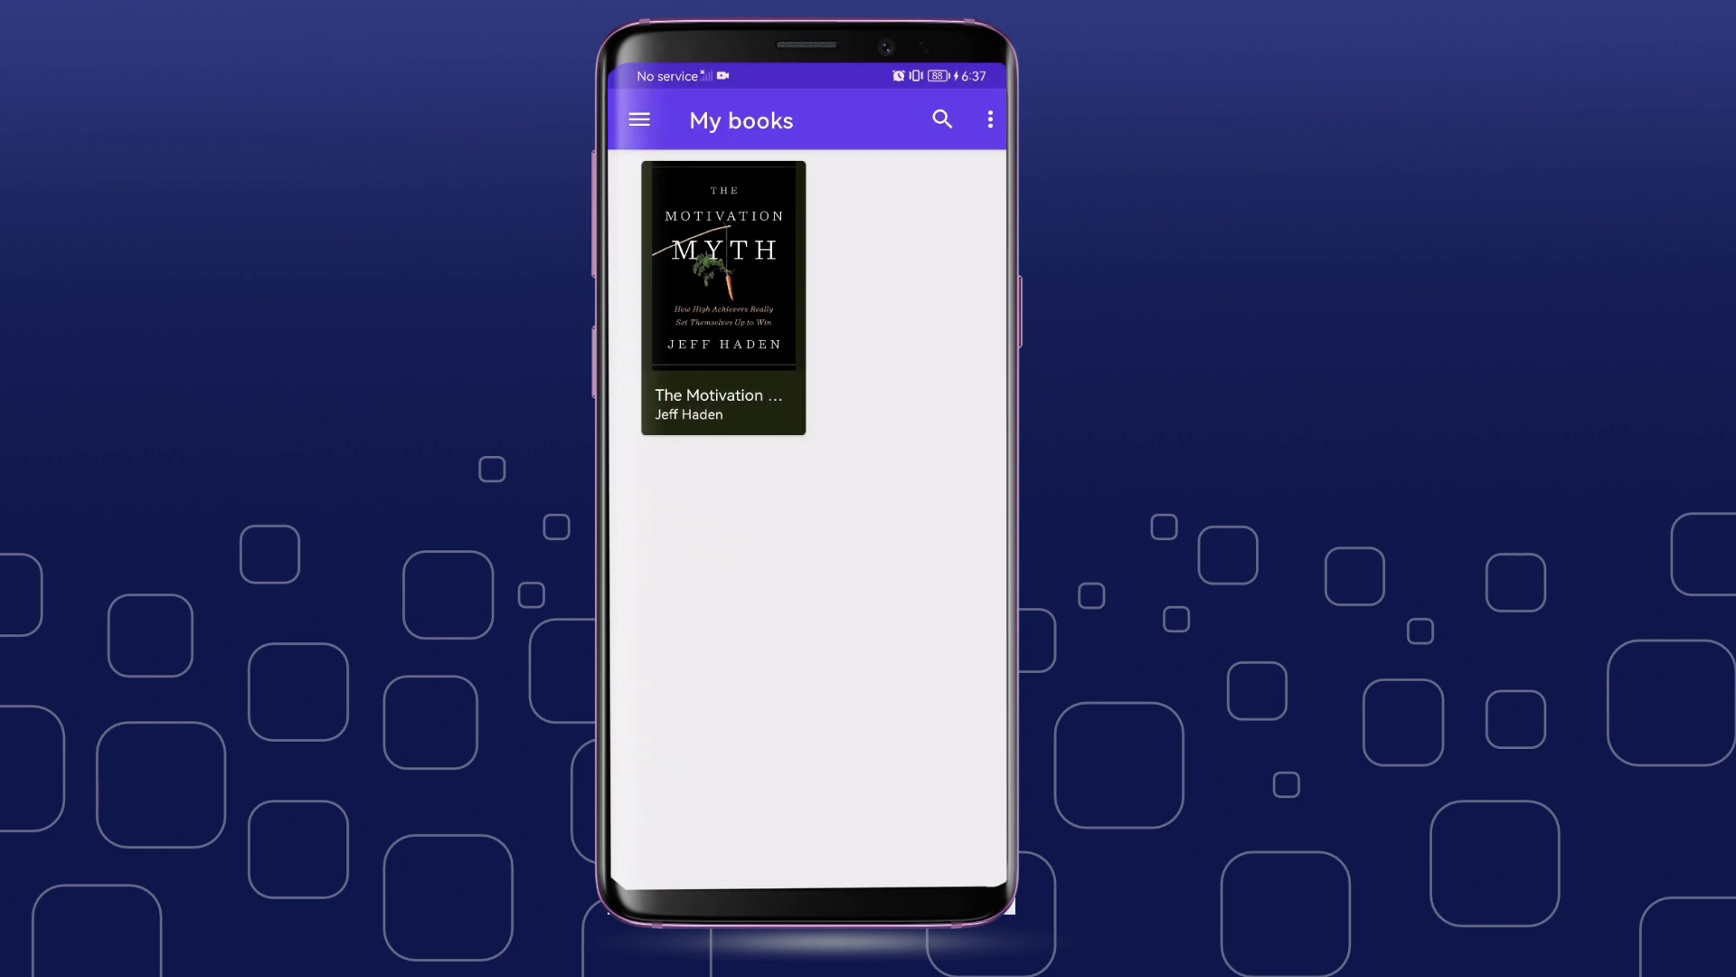
left_click(637, 120)
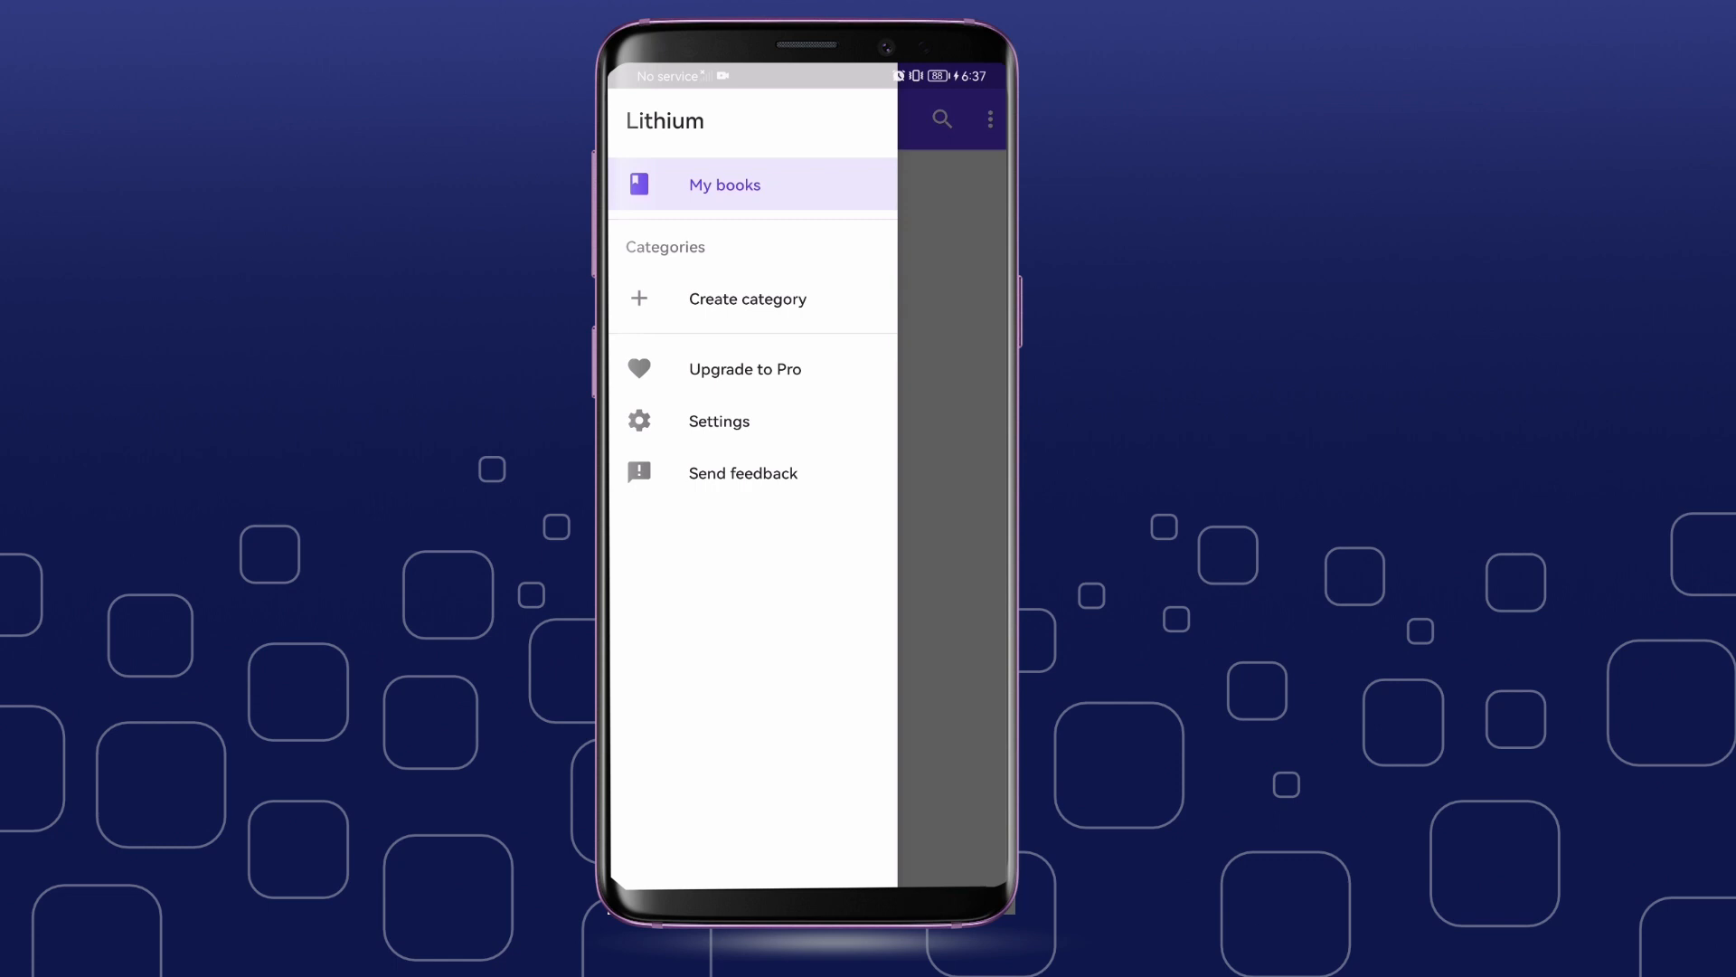
left_click(746, 297)
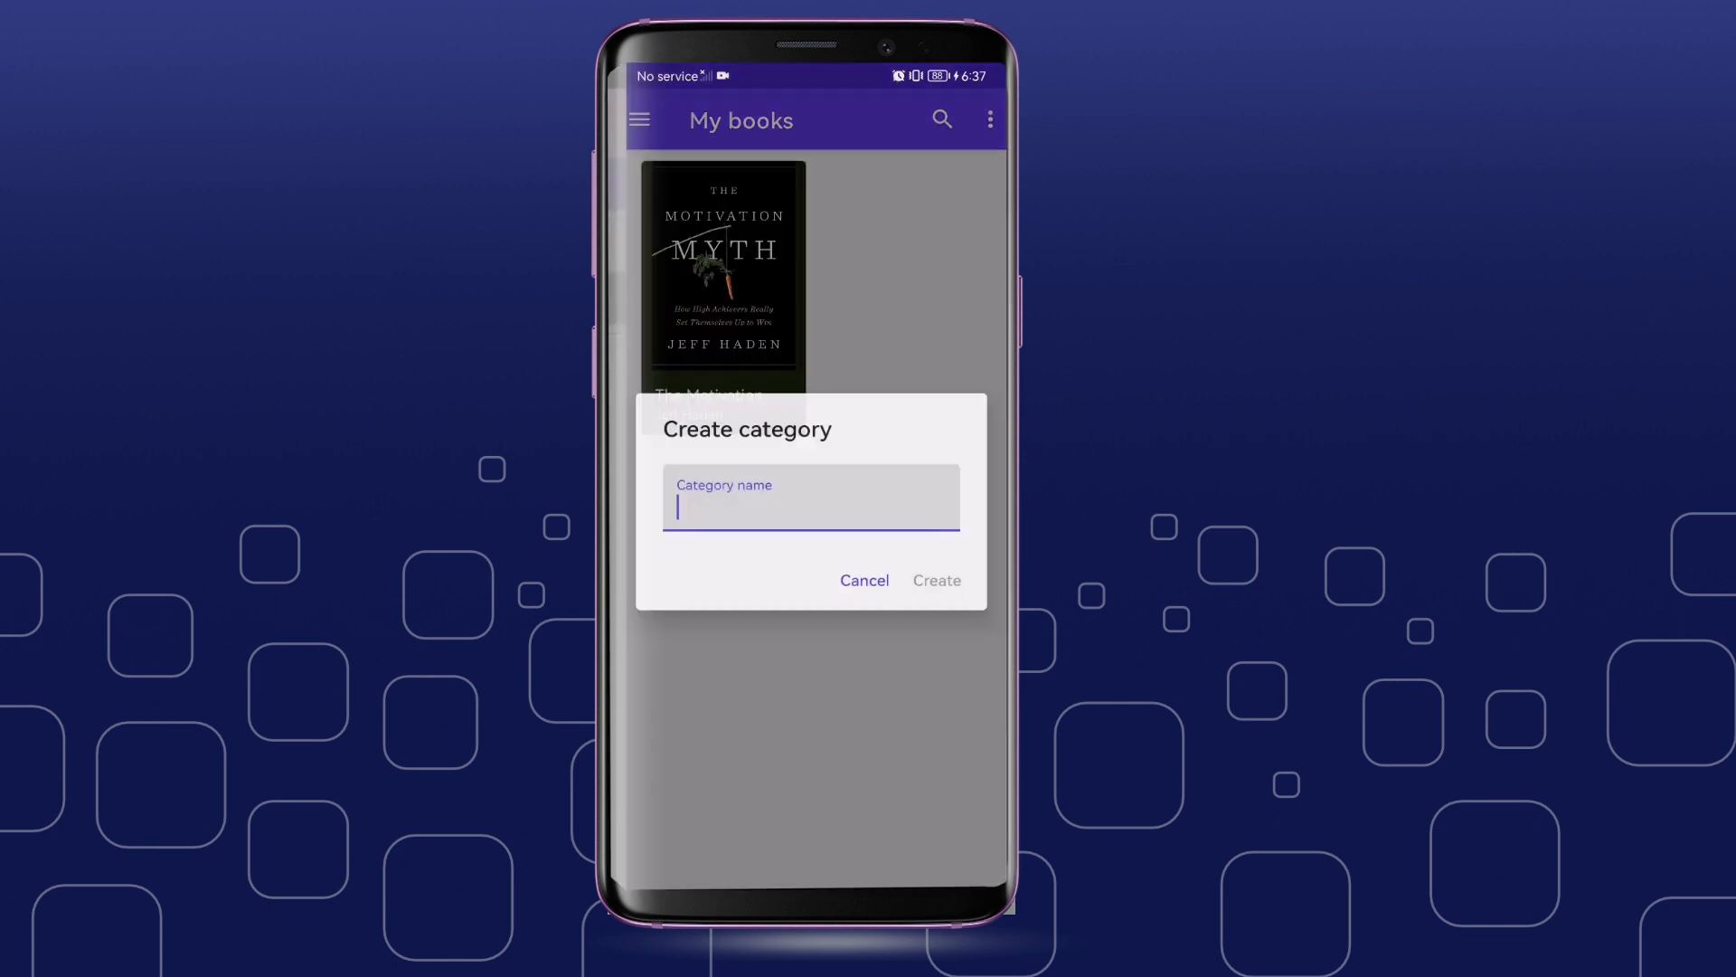
type("F")
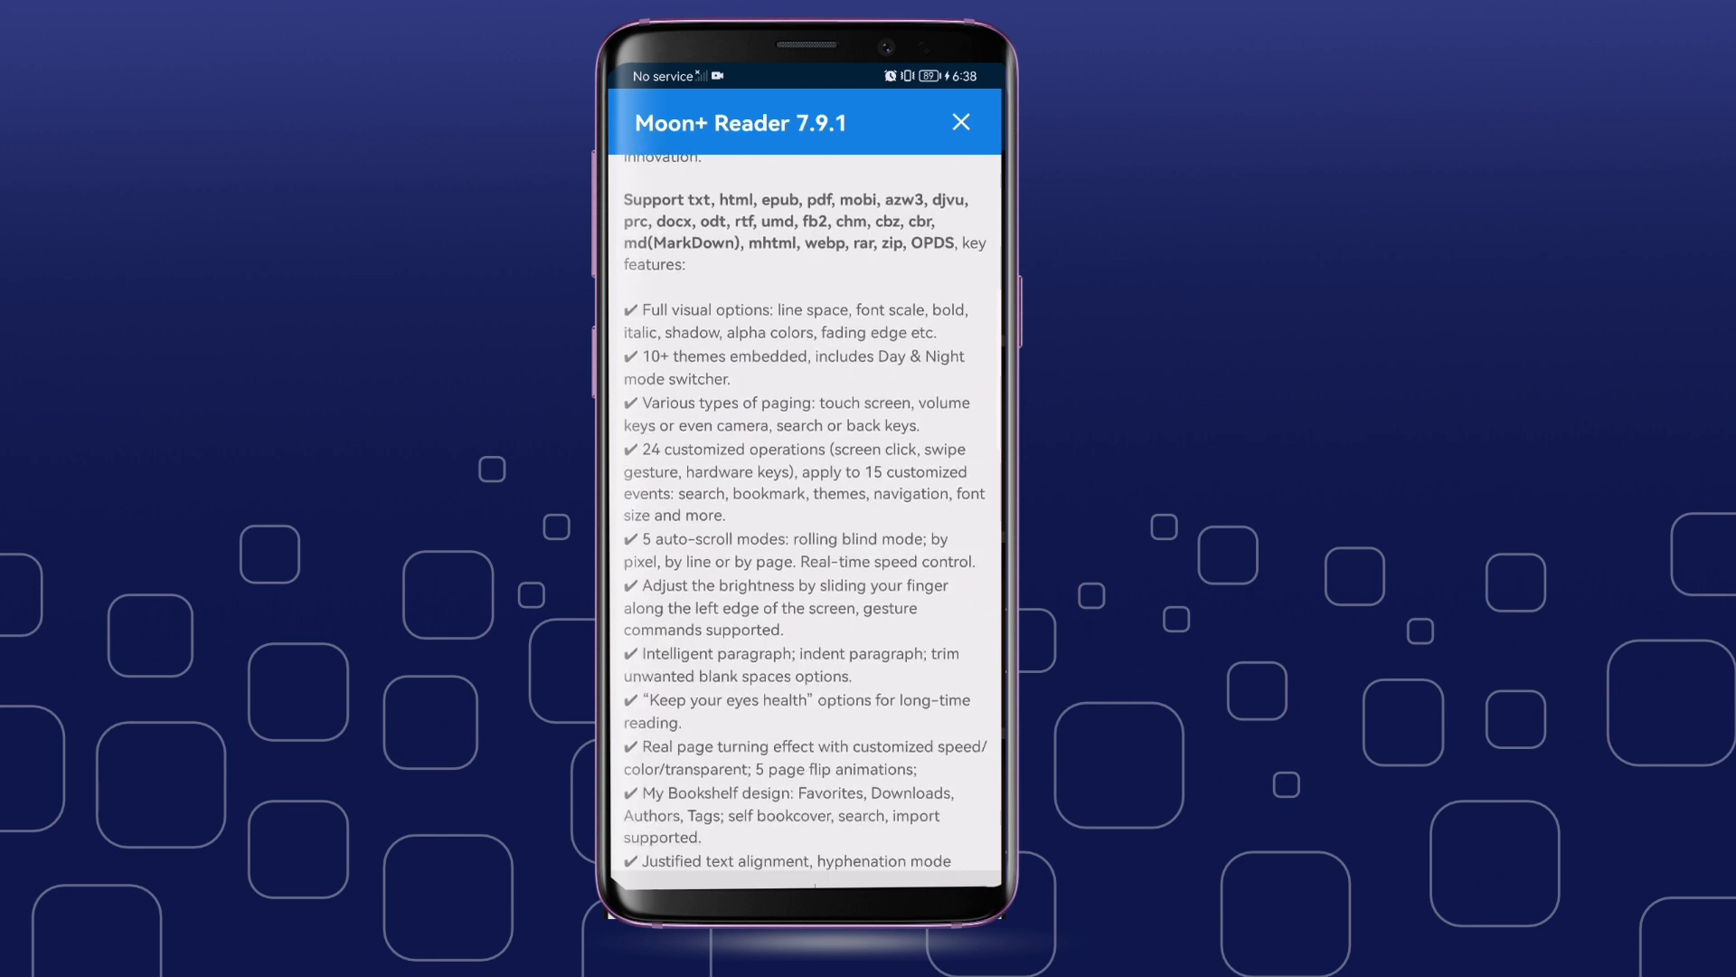
Step: Close the Moon+ Reader 7.9.1 notes to reveal the All Books shelf
left_click(958, 122)
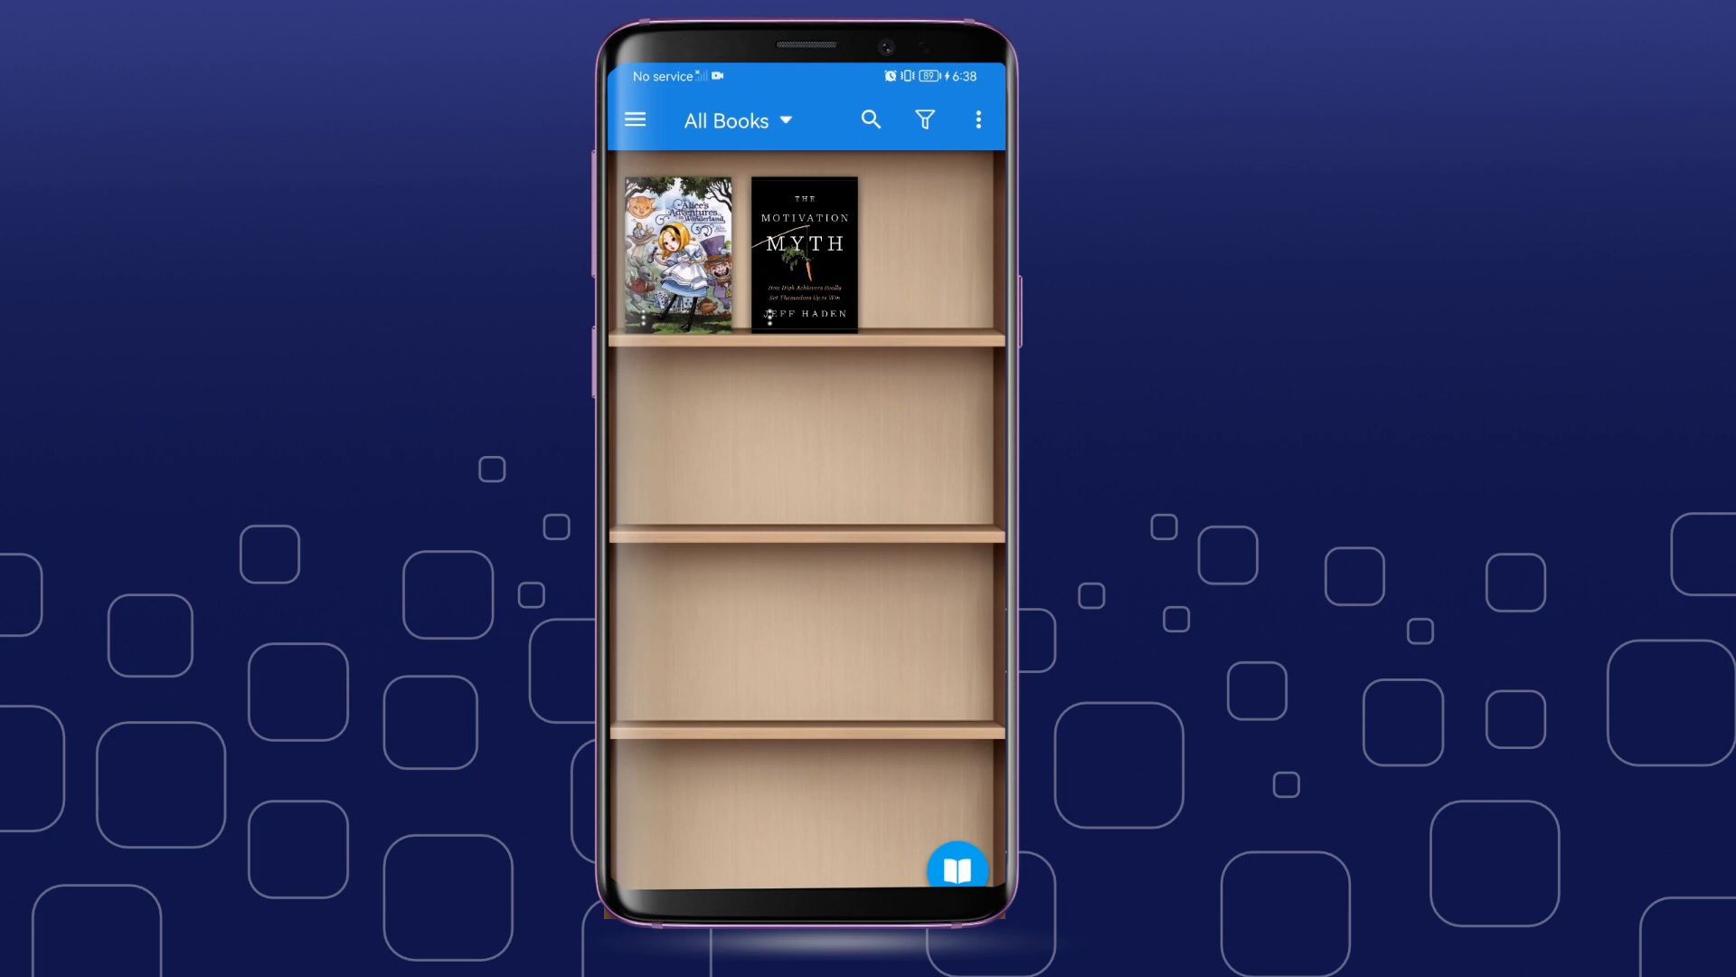
left_click(635, 120)
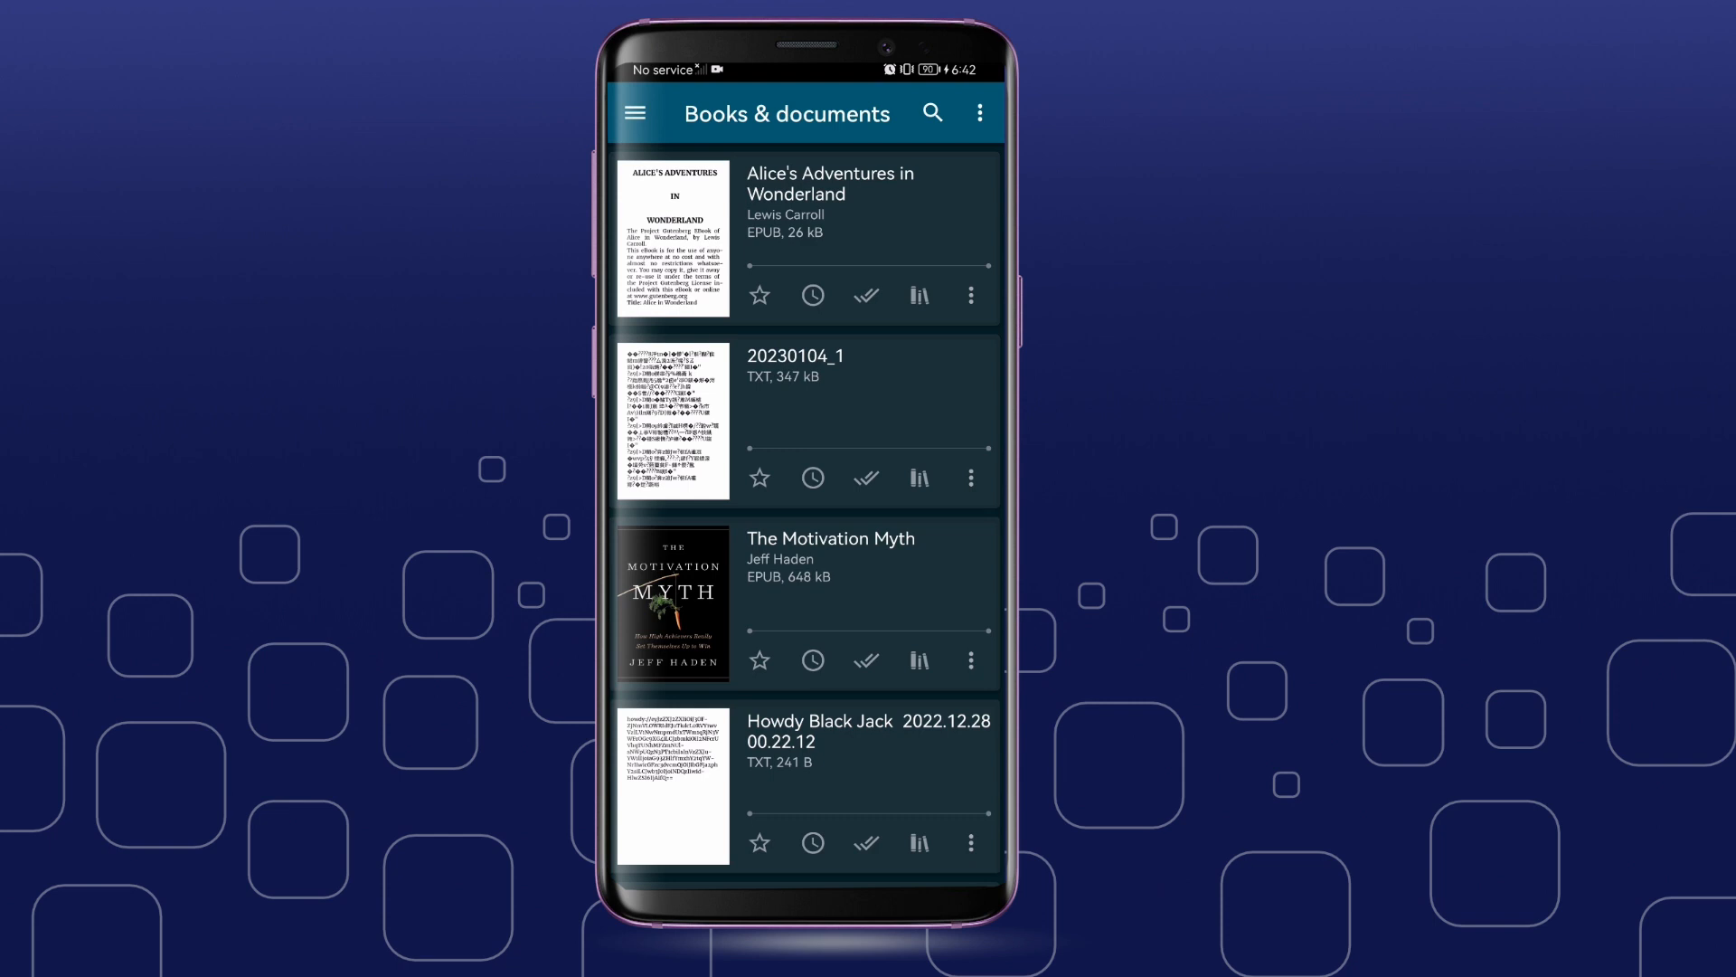
Step: Open Alice's Adventures in Wonderland from ReadEra's Books & documents list
left_click(633, 112)
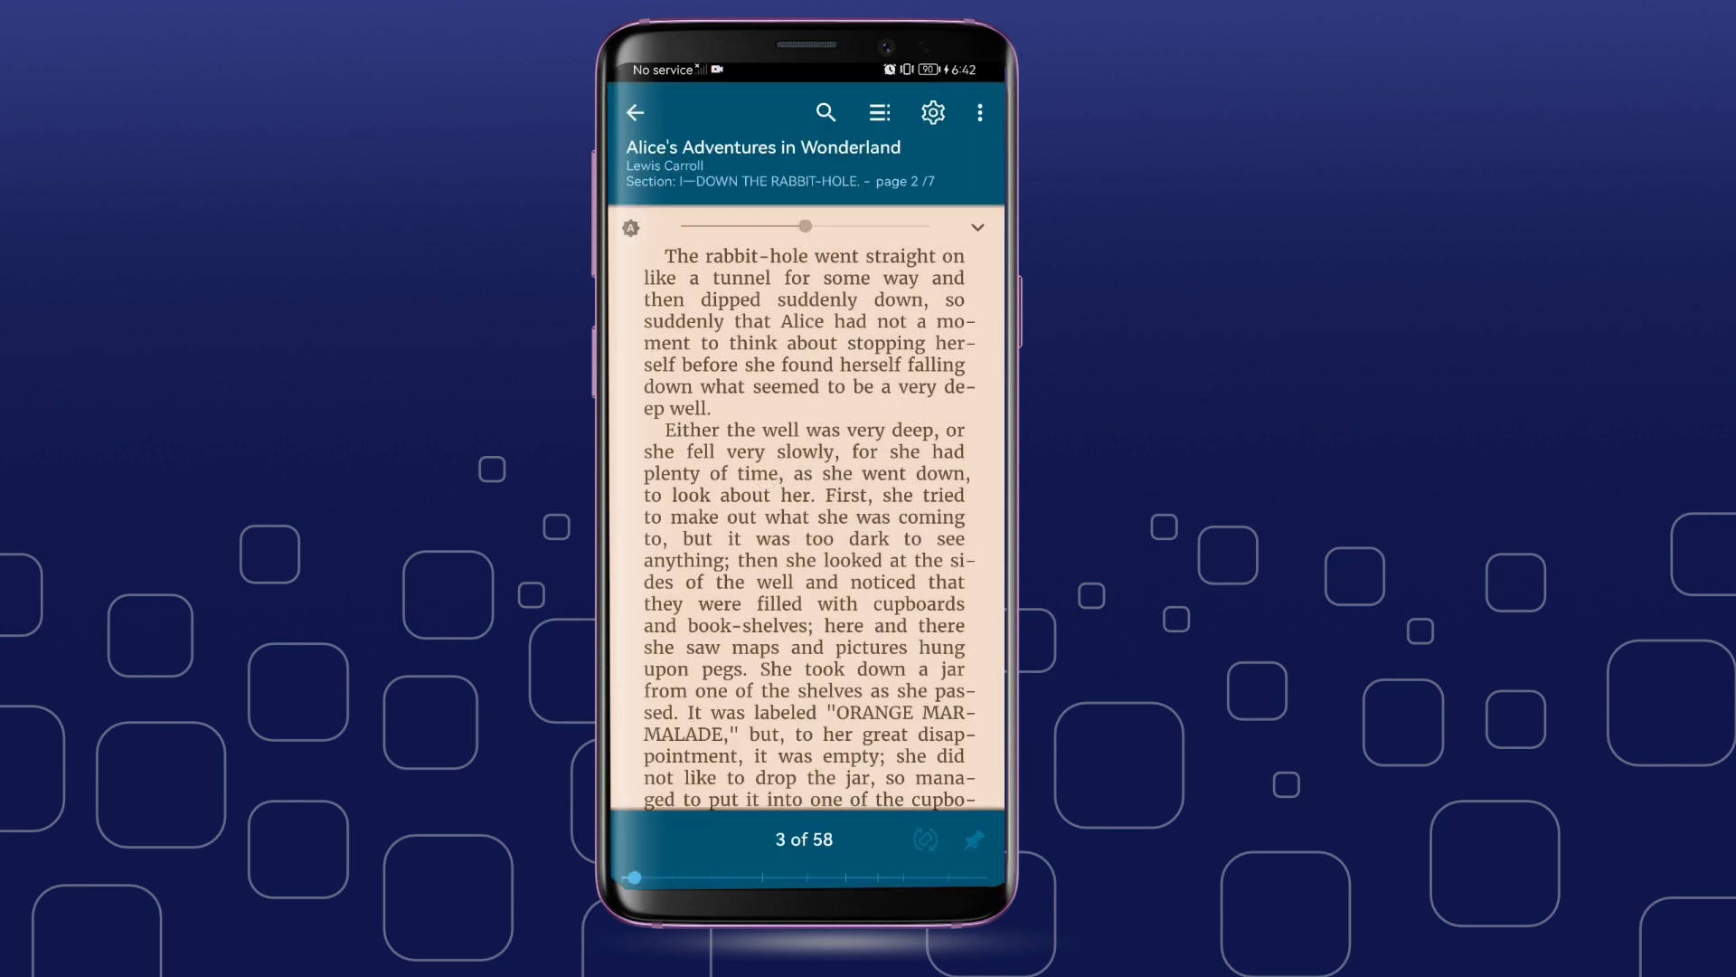
Step: Return from the book to Books & documents and show ReadEra's navigation menu
left_click(978, 112)
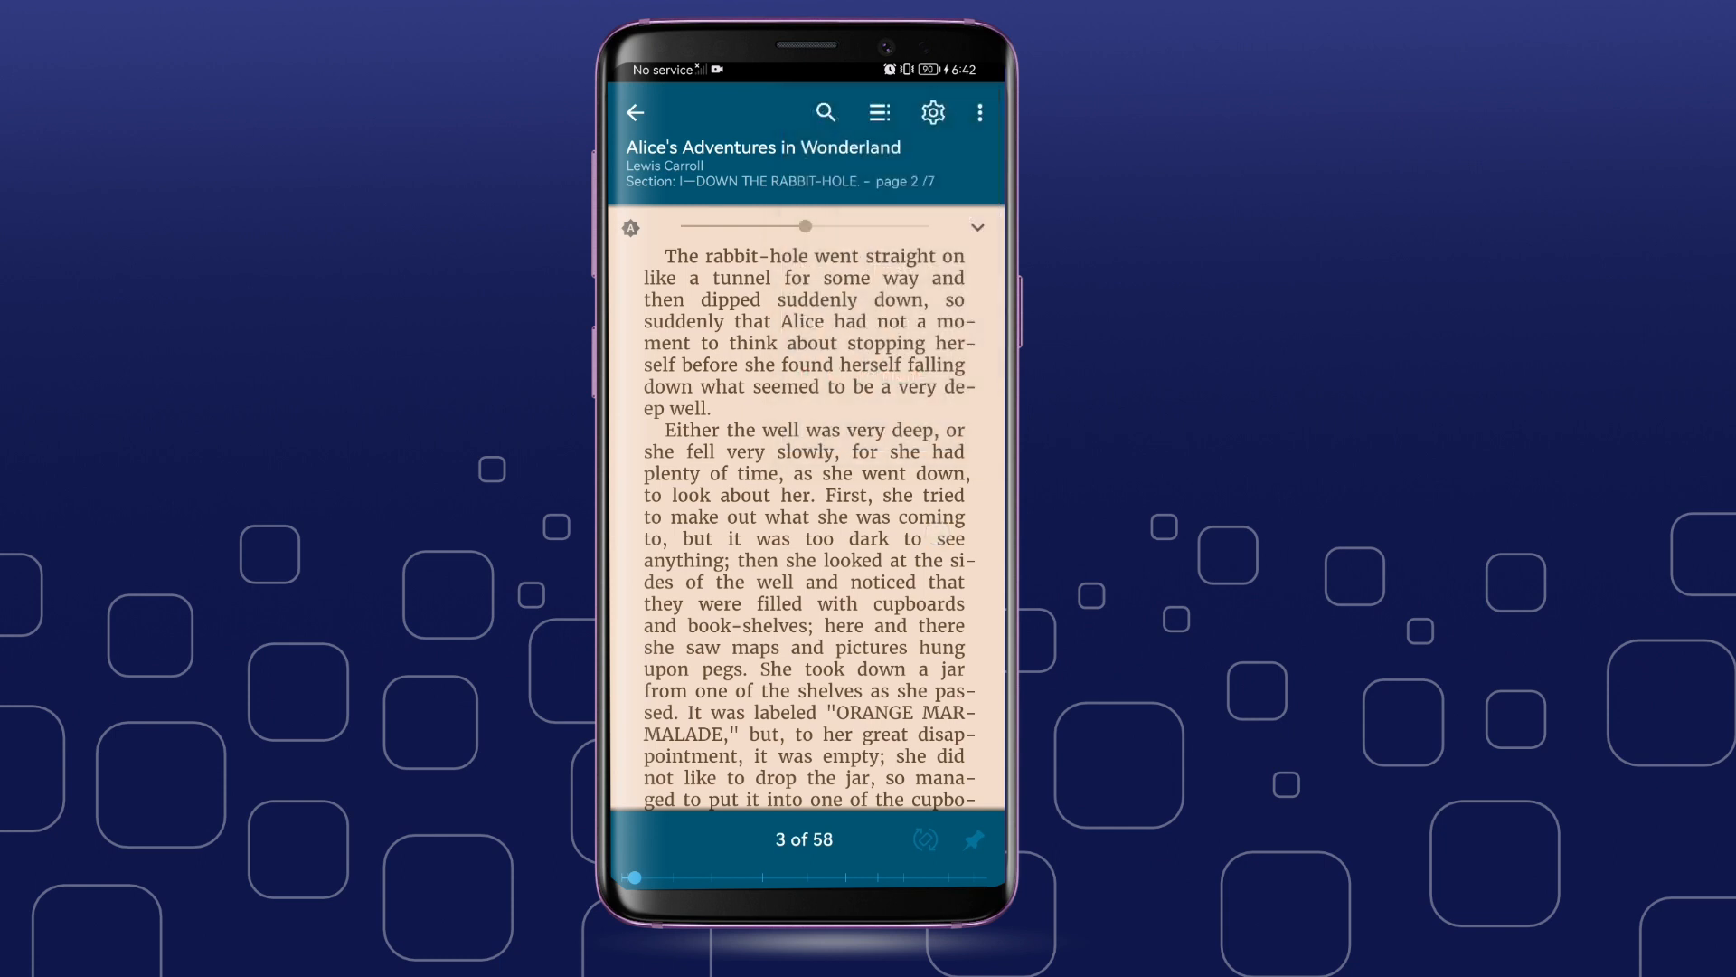
left_click(931, 113)
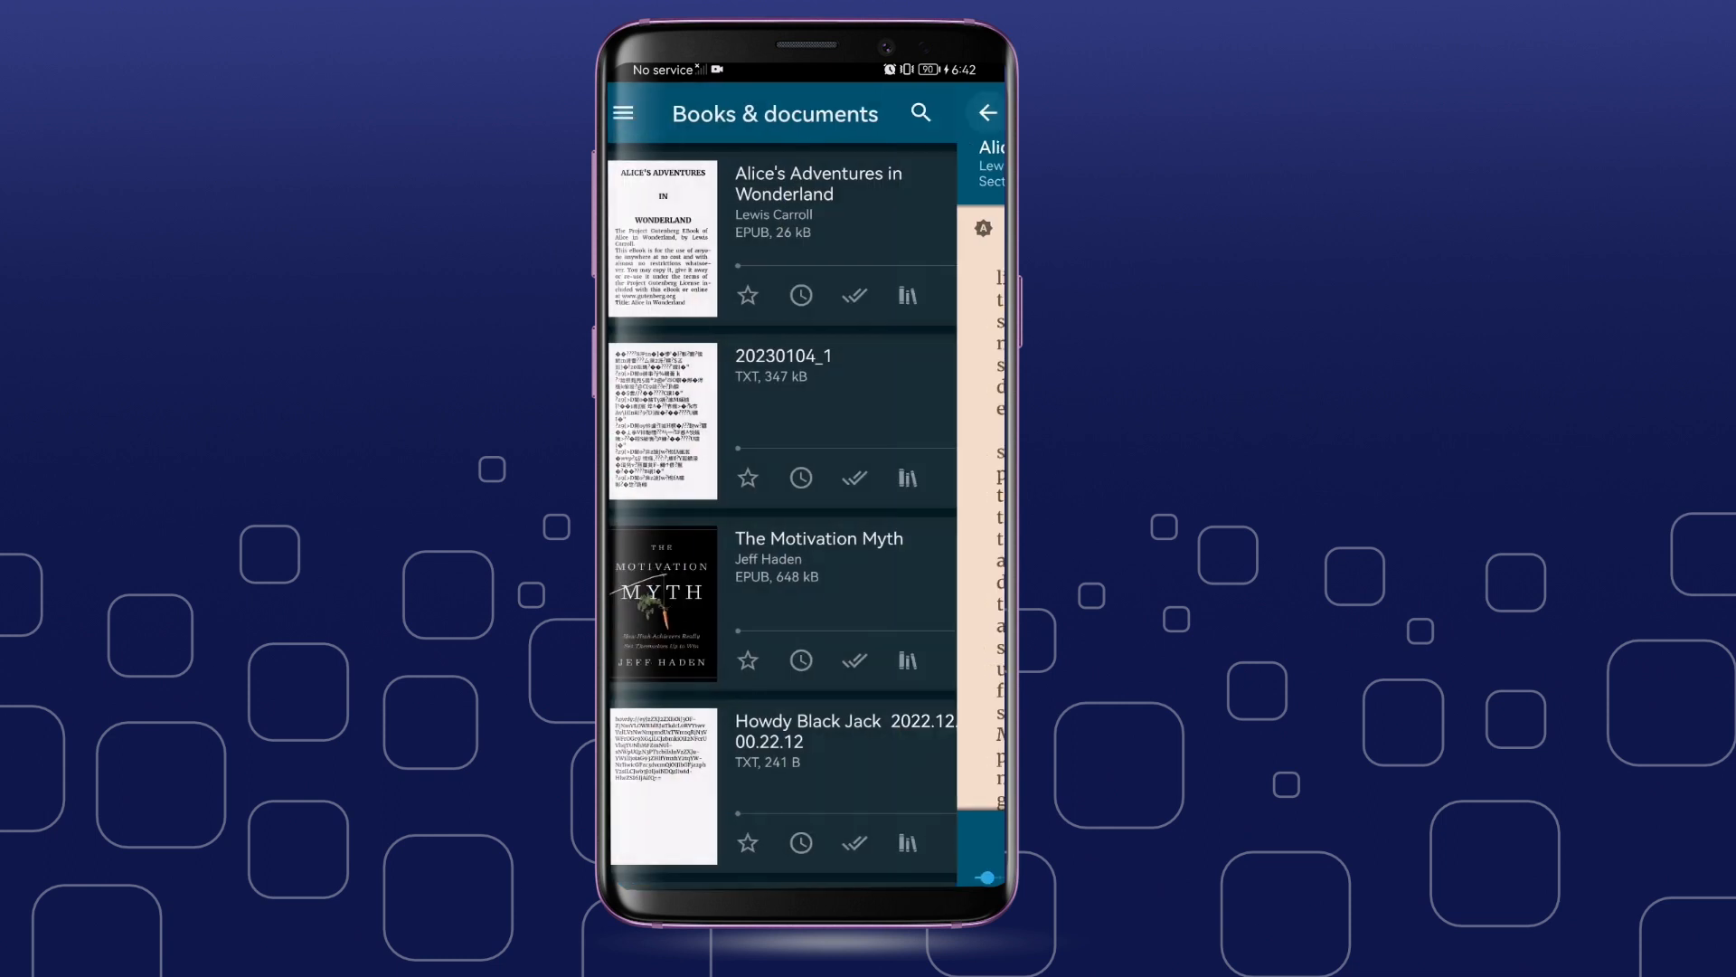
left_click(622, 113)
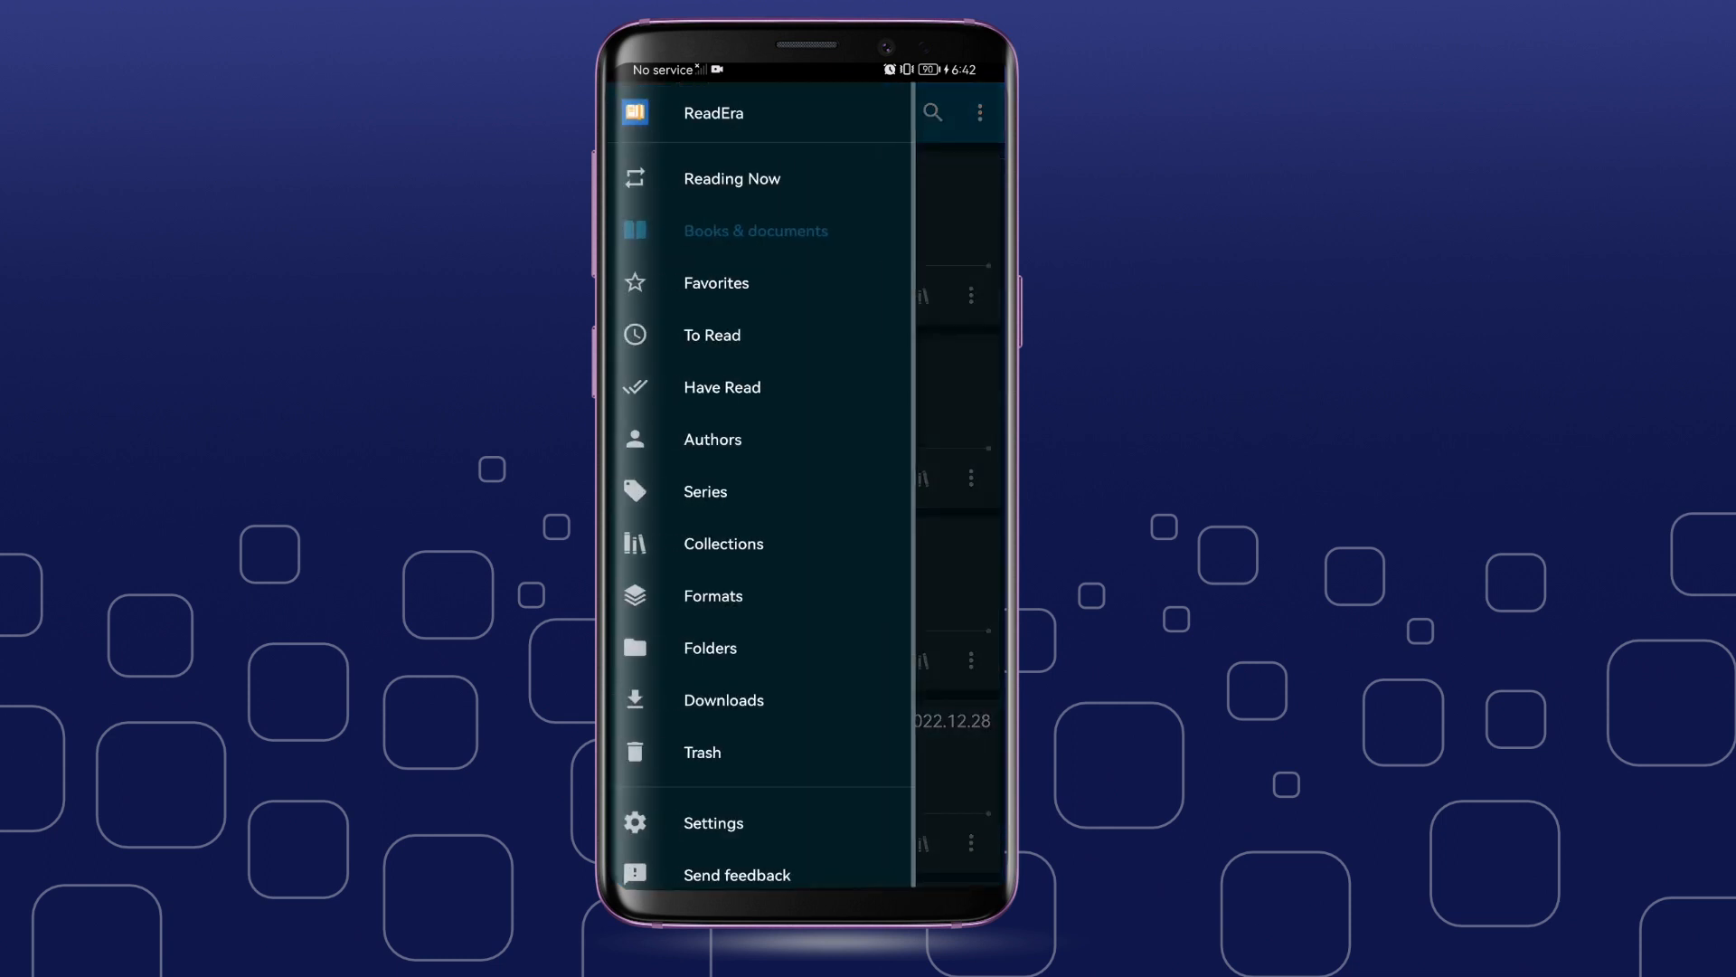